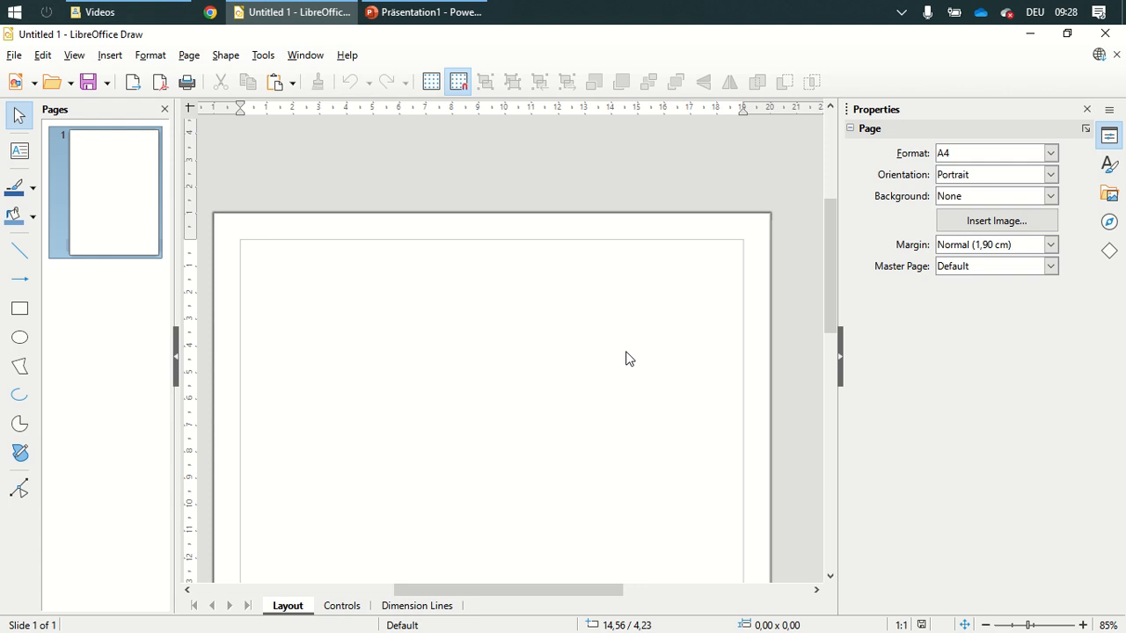
# Step: Show the dotted grid on the page and bring up the Drawing toolbar's options
pyautogui.click(431, 80)
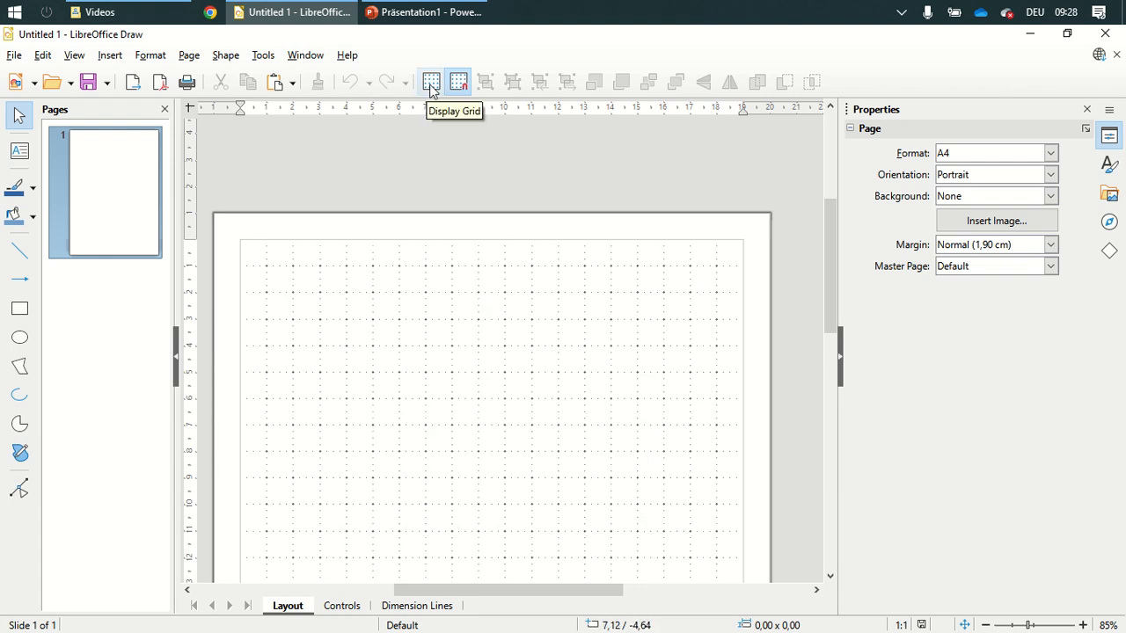
pyautogui.click(431, 81)
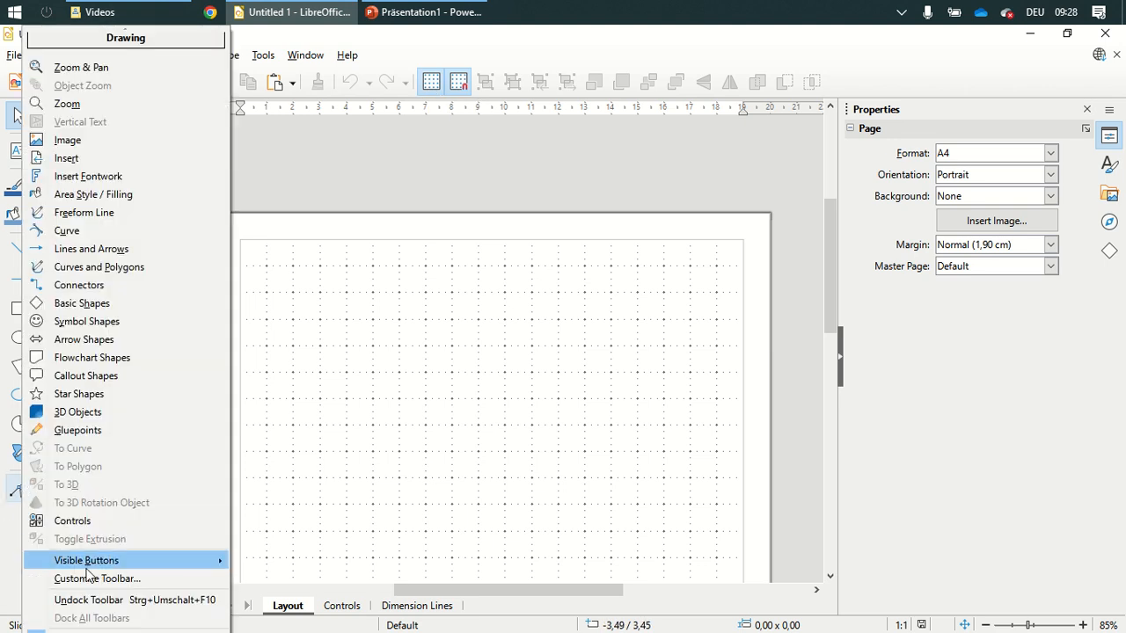
# Step: In Customize Toolbar, search 'F' and insert Formula Object right after Text Box, then apply
pyautogui.click(97, 576)
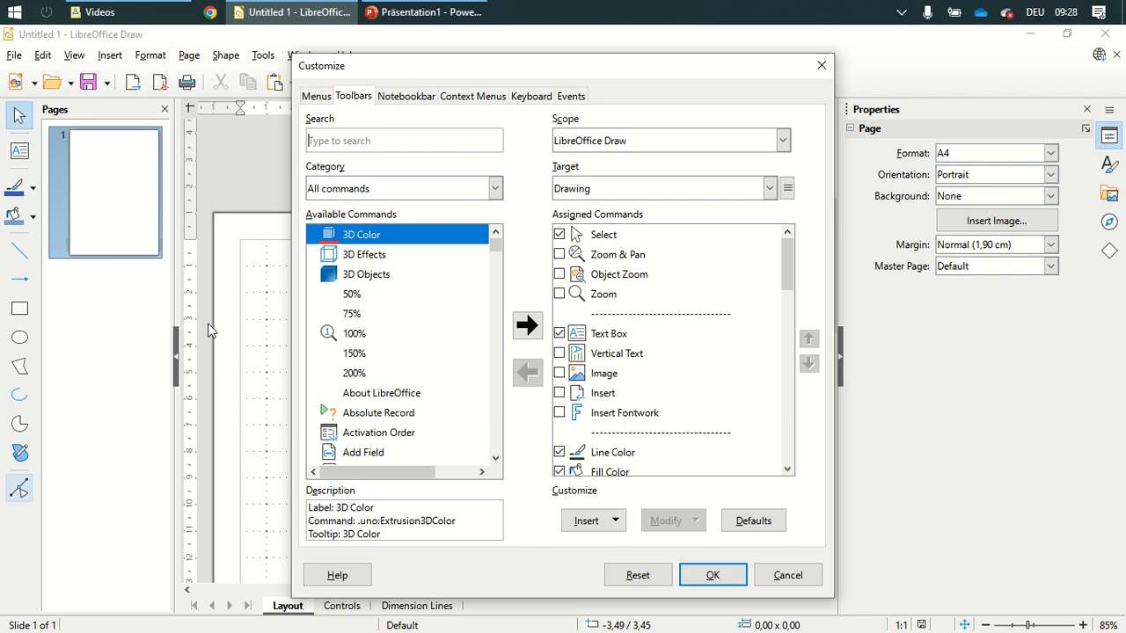
pyautogui.write('Formula')
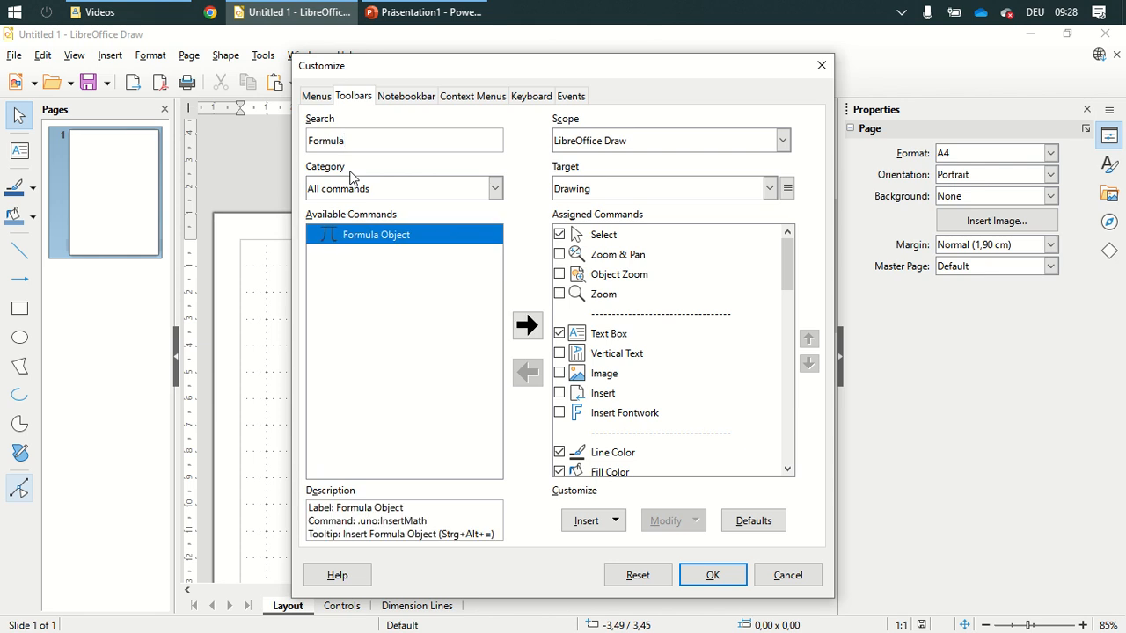
pyautogui.click(609, 334)
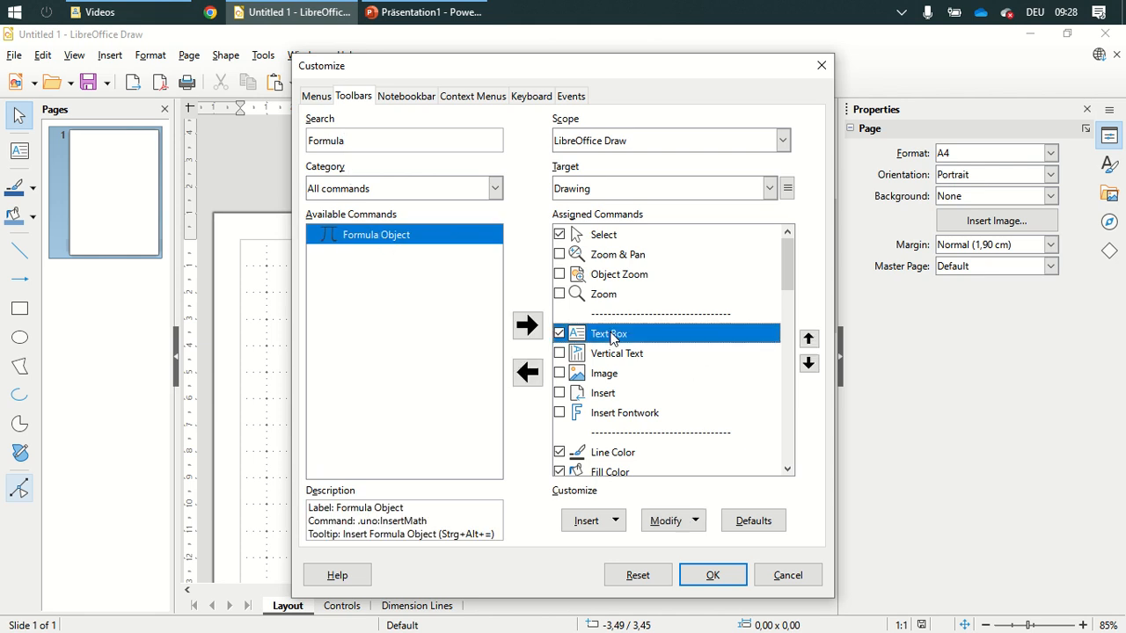
pyautogui.click(528, 326)
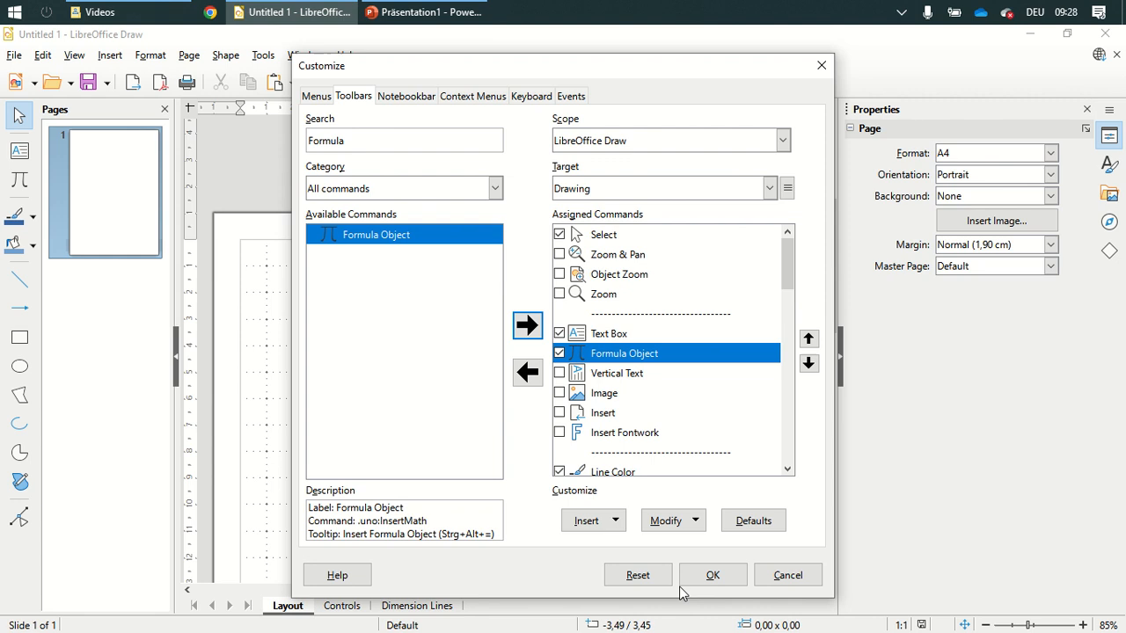
pyautogui.click(712, 573)
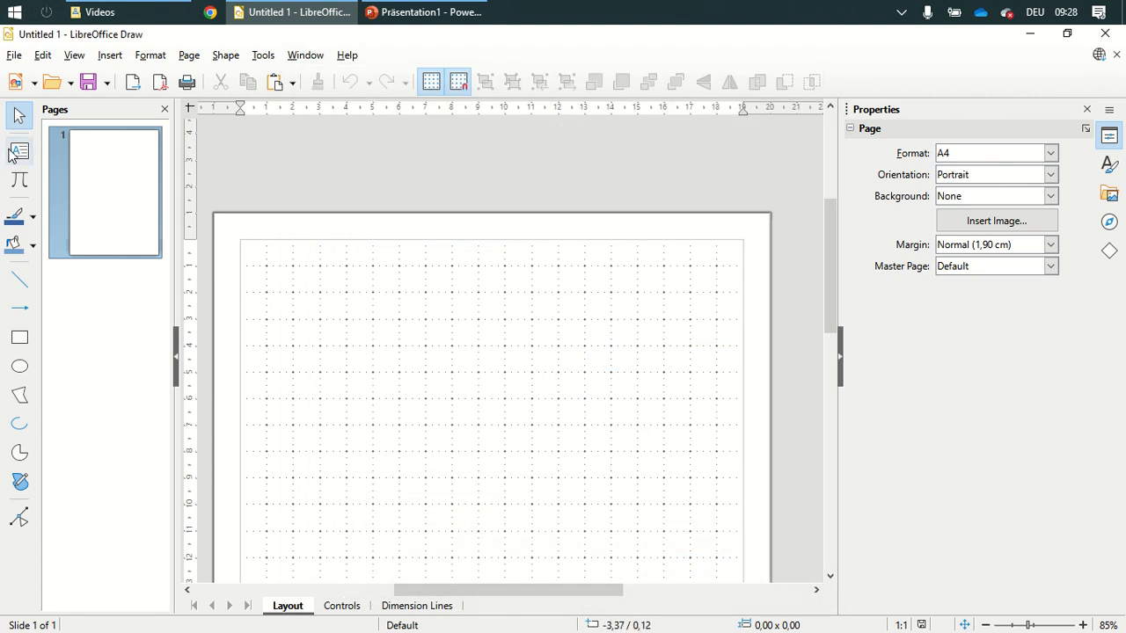
# Step: Create a text box with letter H in Liberation Serif 14 pt, centred horizontally and vertically
pyautogui.click(20, 150)
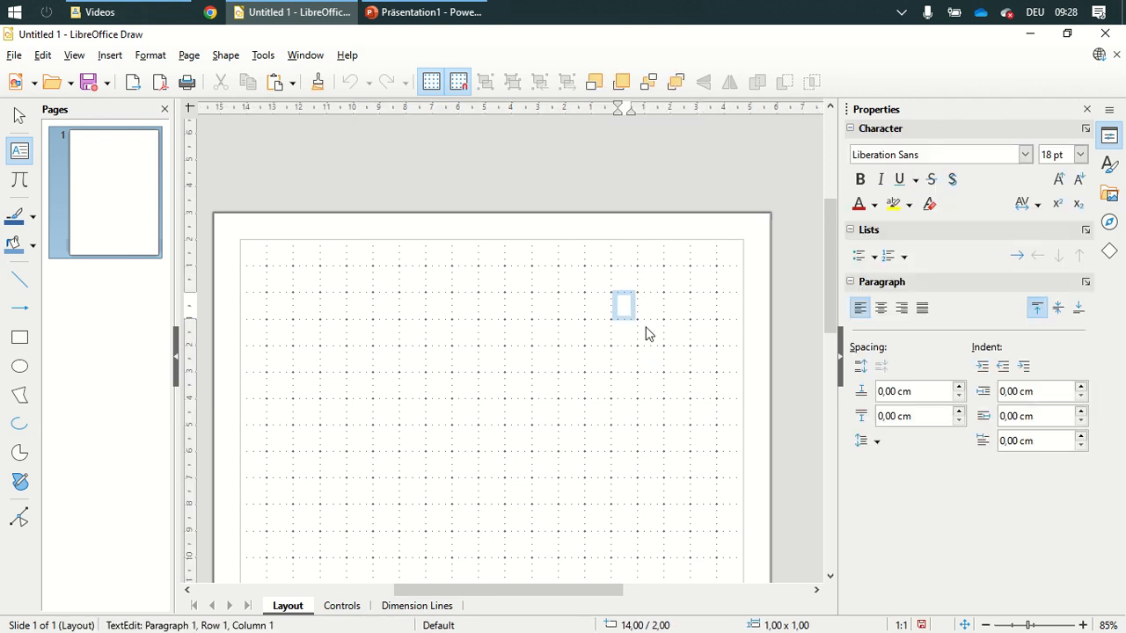
pyautogui.write('H')
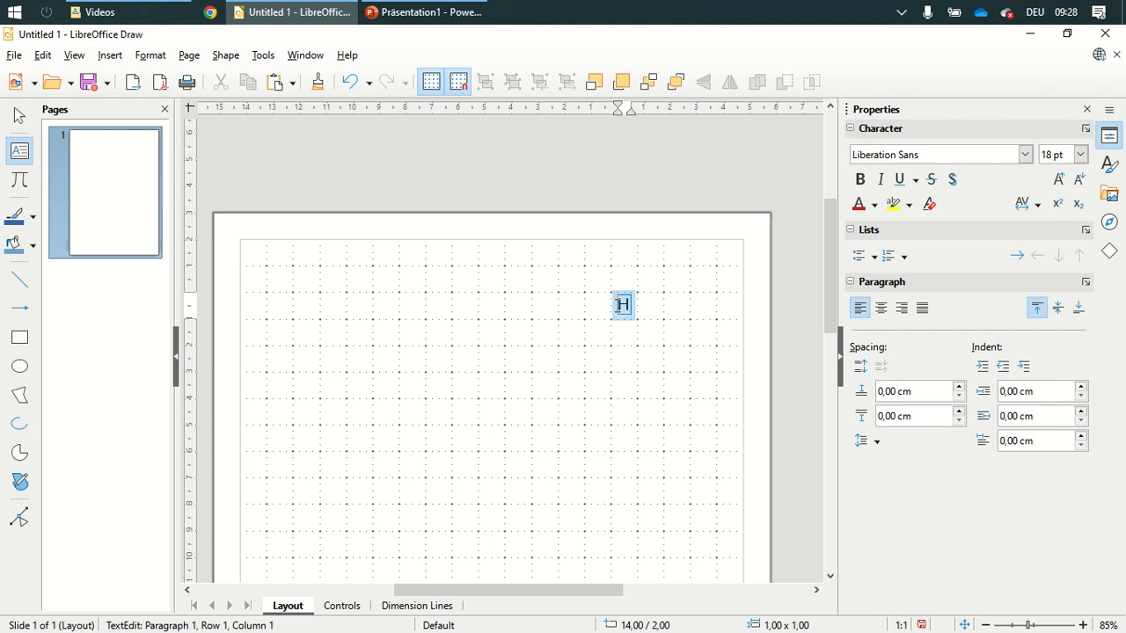
pyautogui.click(1024, 155)
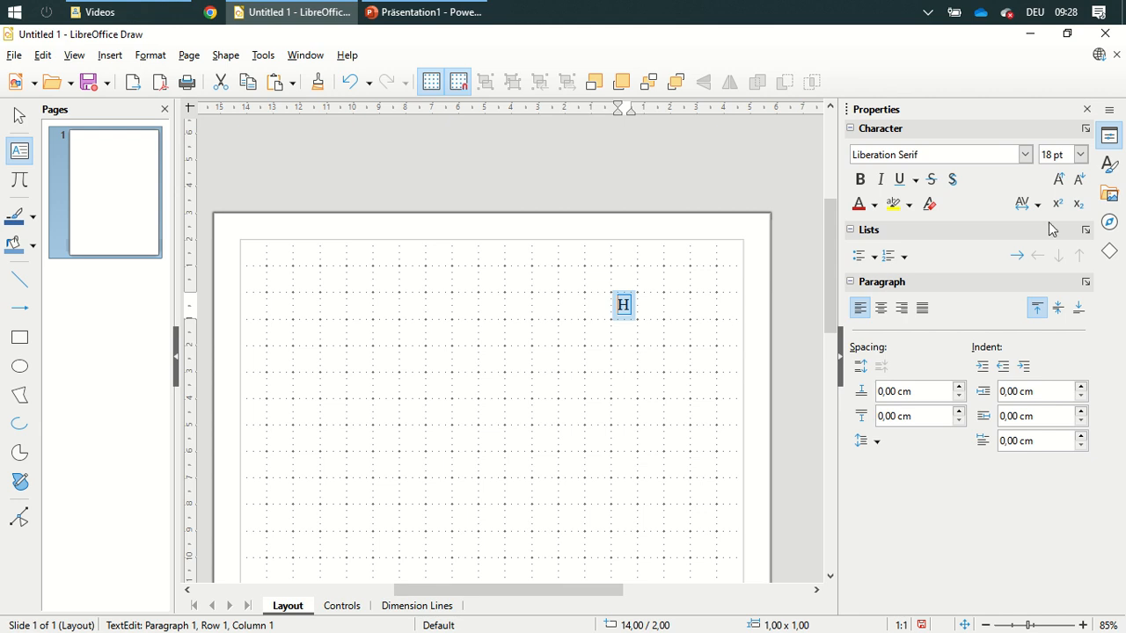
pyautogui.click(1079, 154)
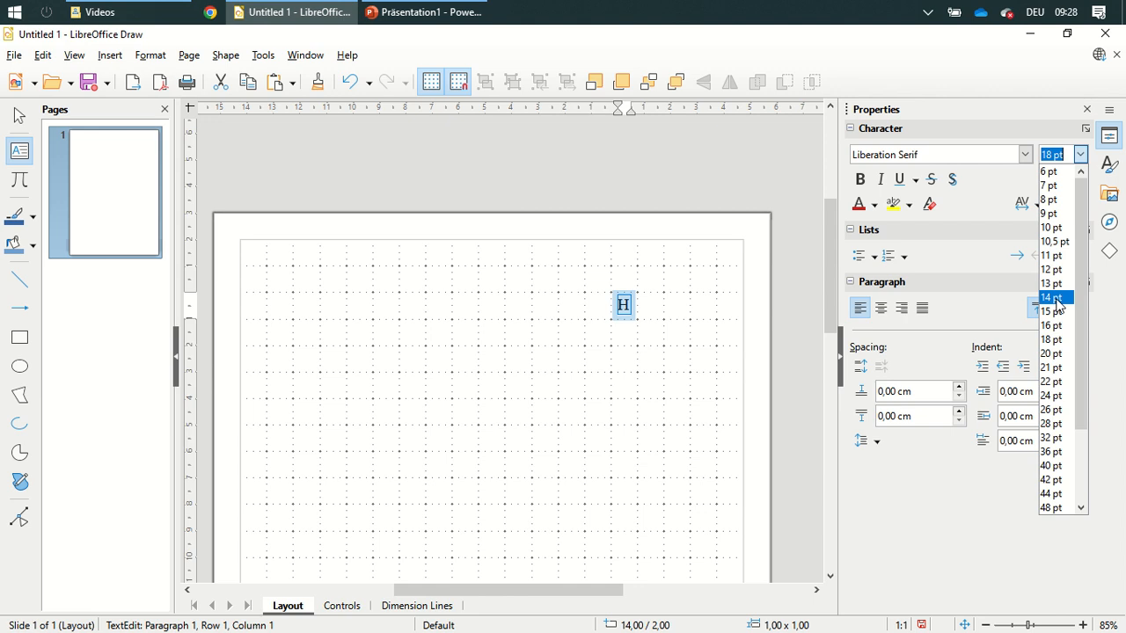
pyautogui.click(1048, 298)
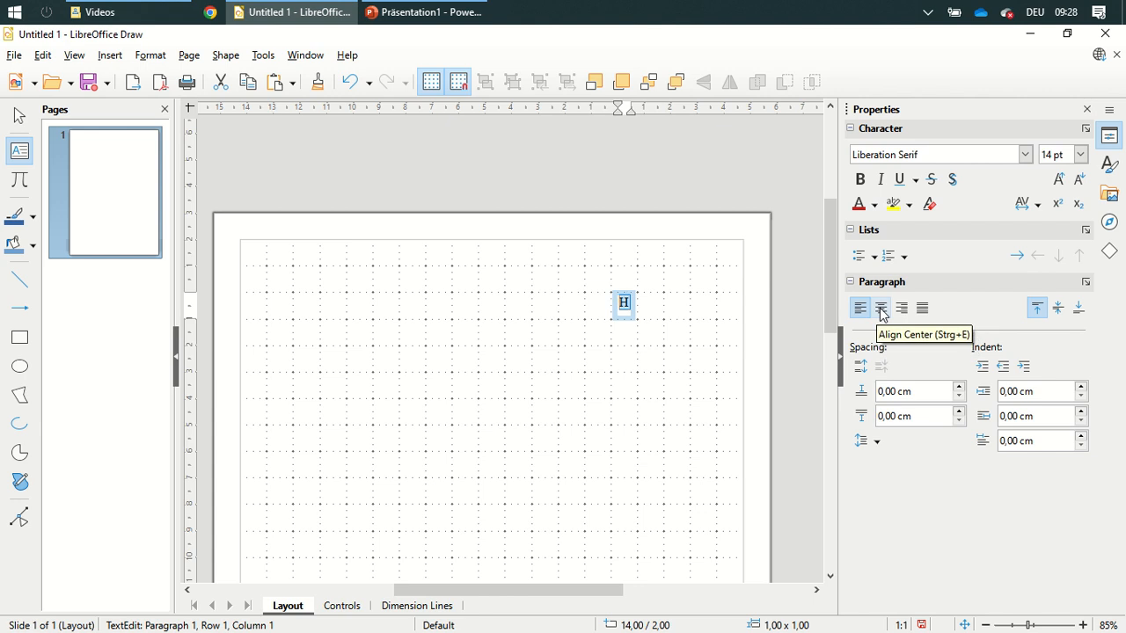
pyautogui.moveTo(1057, 308)
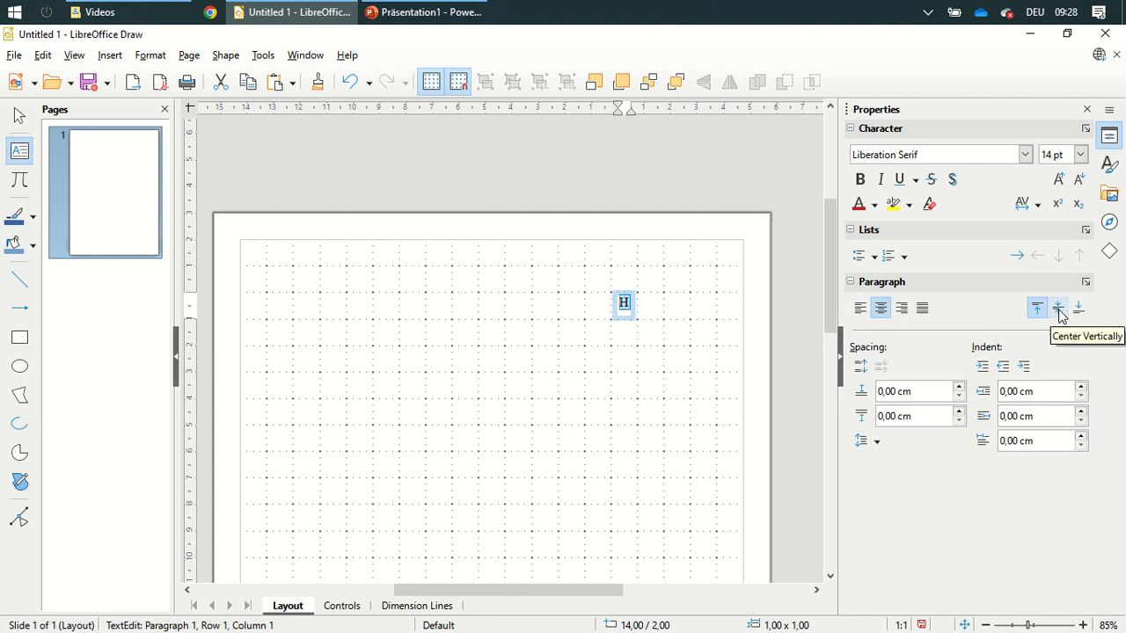
pyautogui.click(1057, 308)
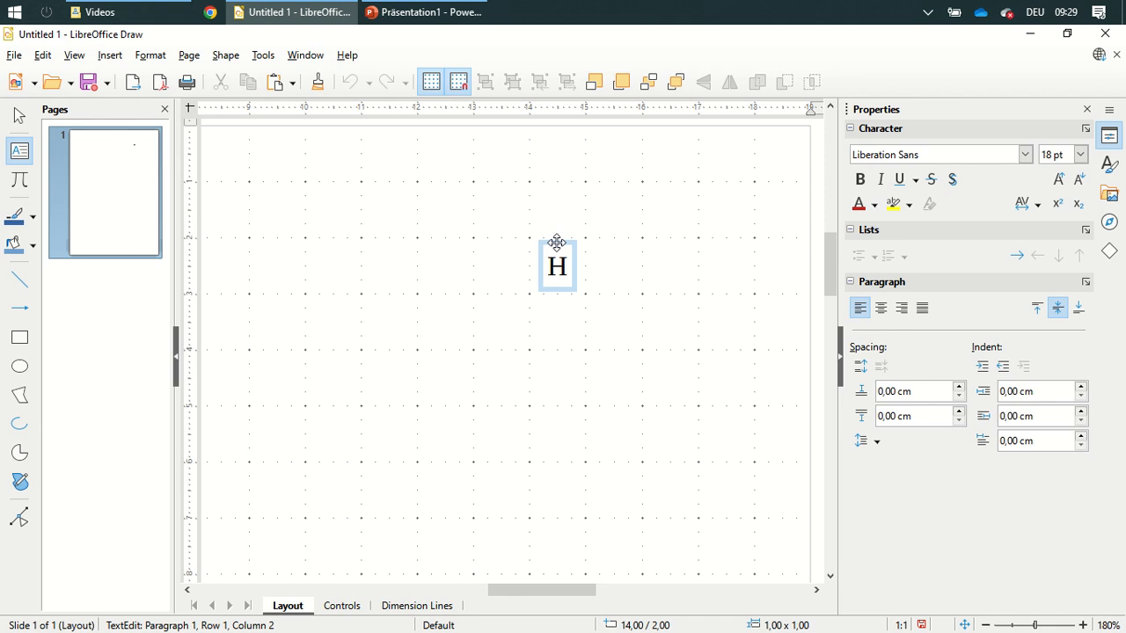
# Step: Draw a branch line leading from the origin to the H label
pyautogui.click(672, 368)
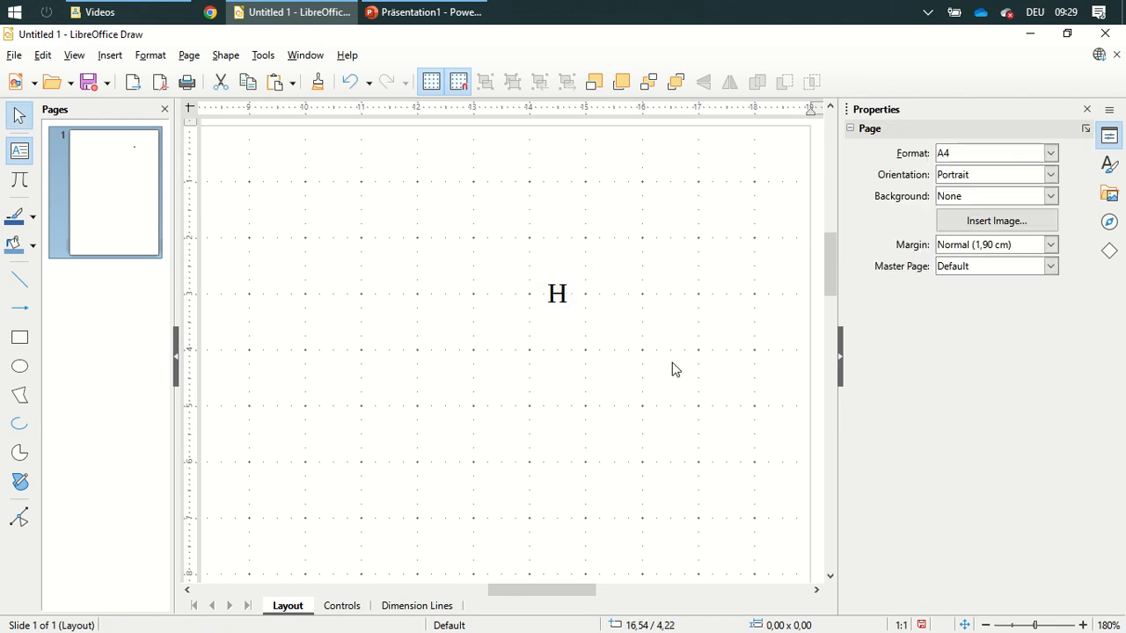
pyautogui.click(19, 280)
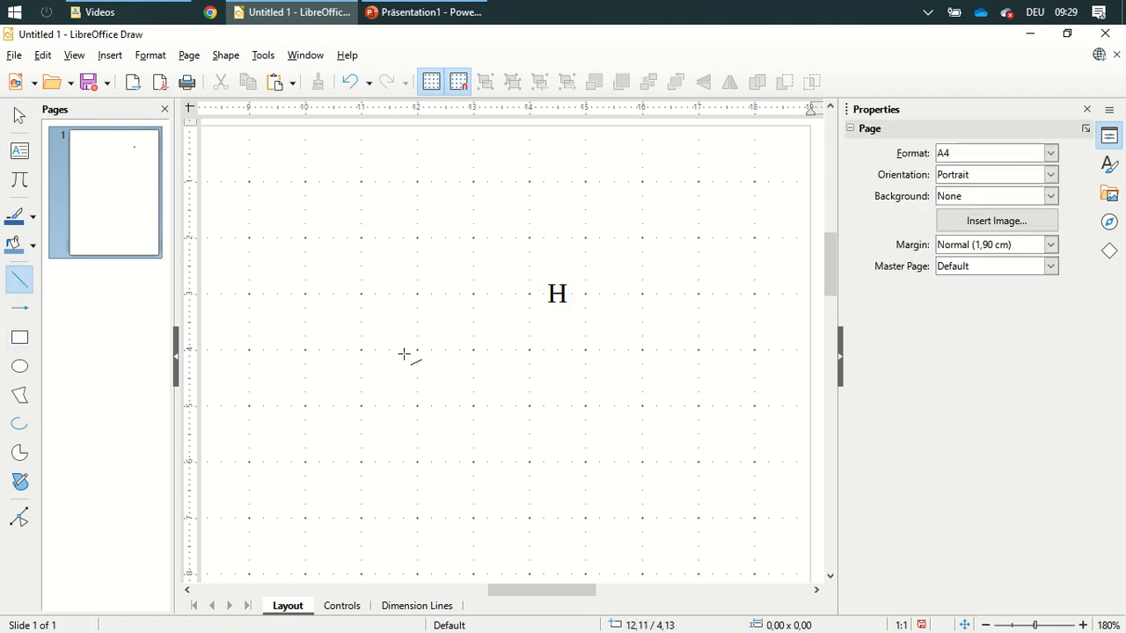
pyautogui.moveTo(415, 350); pyautogui.dragTo(528, 292)
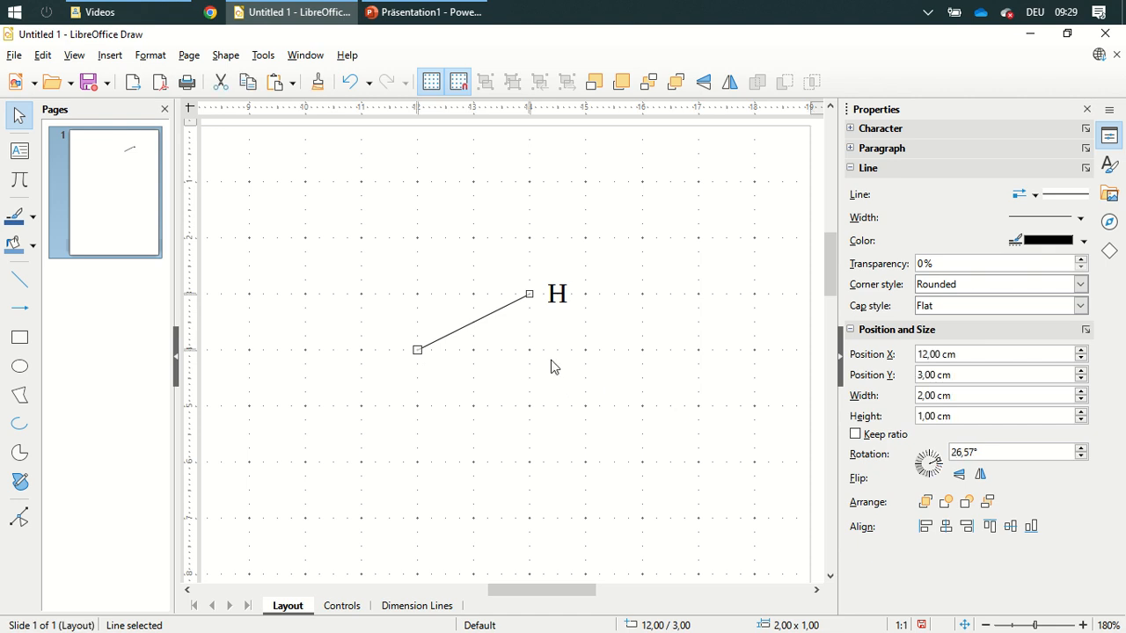
# Step: Copy the H label below as the lower branch's endpoint and edit its letter to T
pyautogui.doubleClick(557, 292)
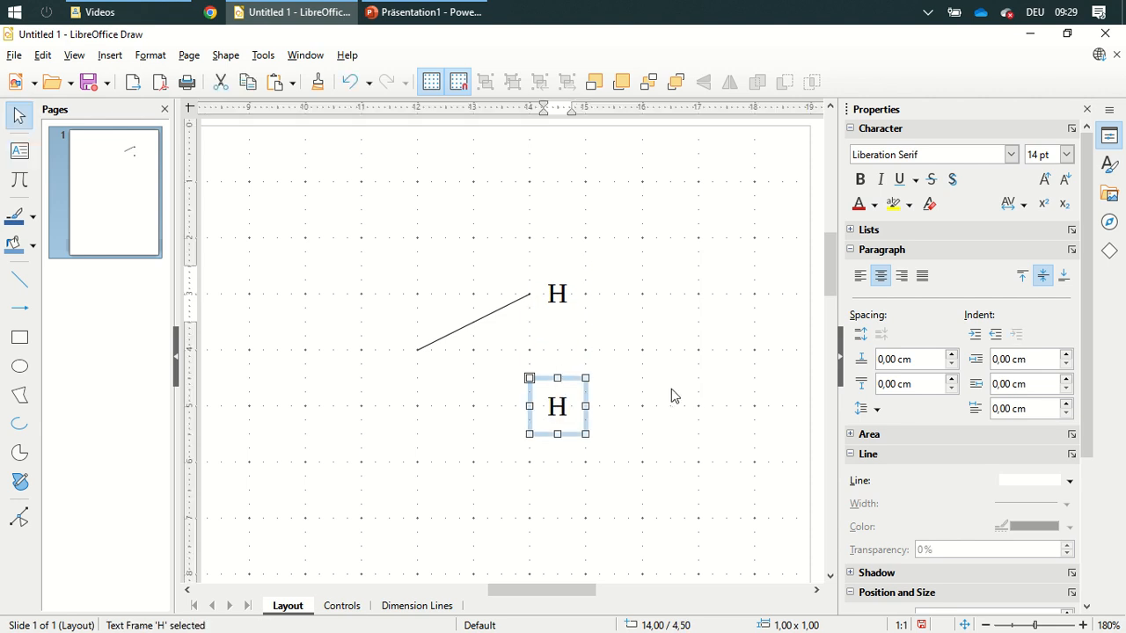
pyautogui.click(14, 279)
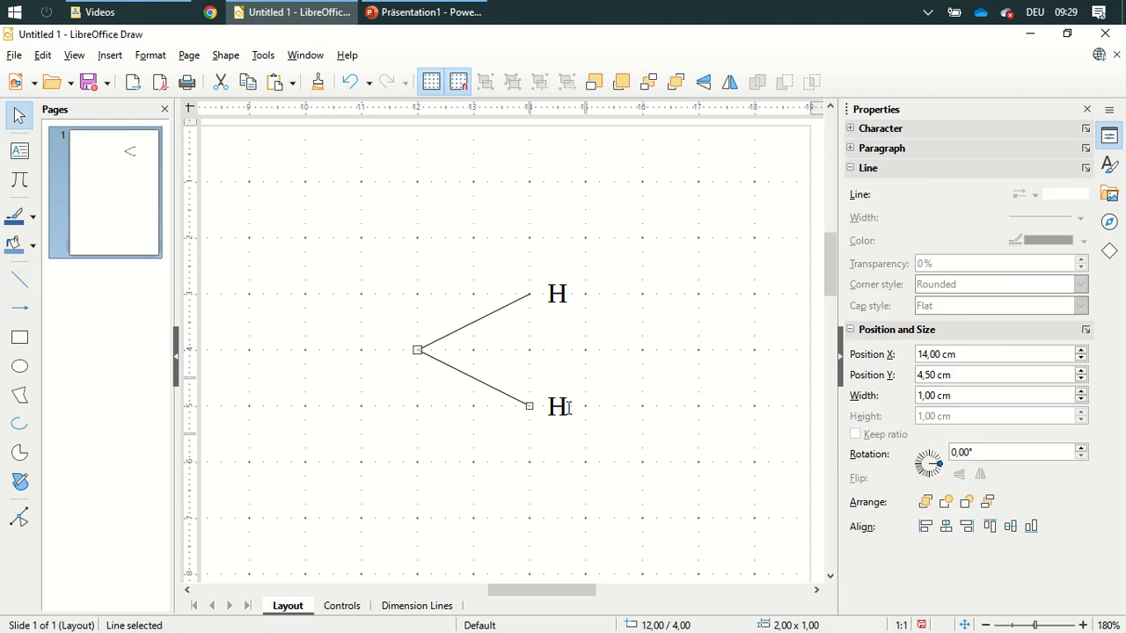
pyautogui.doubleClick(557, 406)
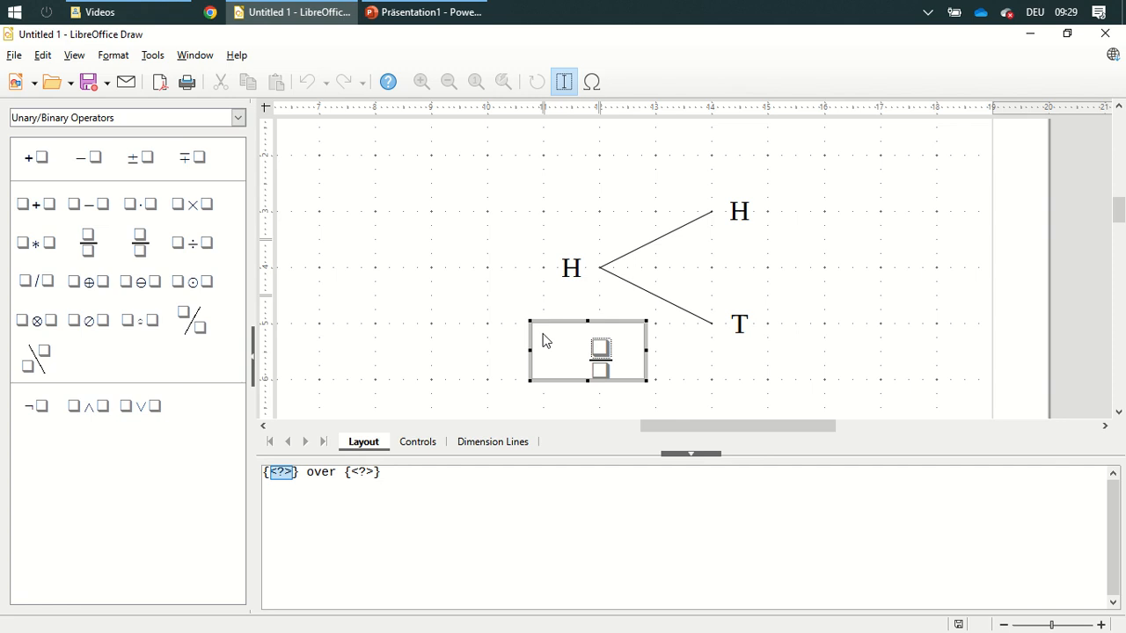
# Step: Enter the fraction 1 over 2, place it above the upper branch and copy it onto the lower branch
pyautogui.write('1')
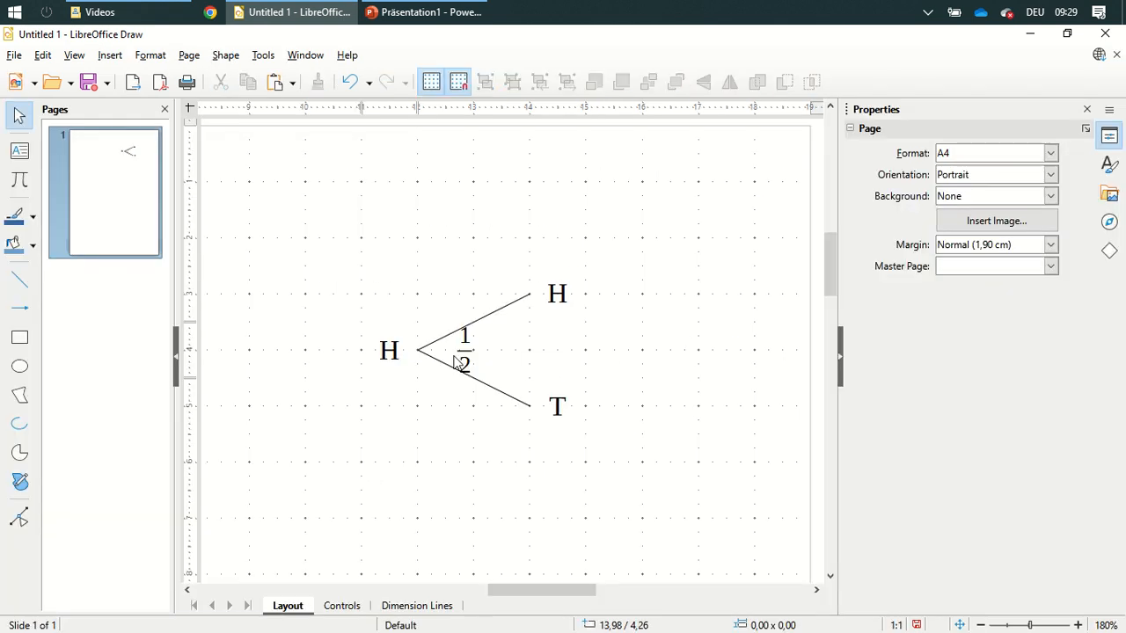
pyautogui.moveTo(465, 351); pyautogui.dragTo(465, 280)
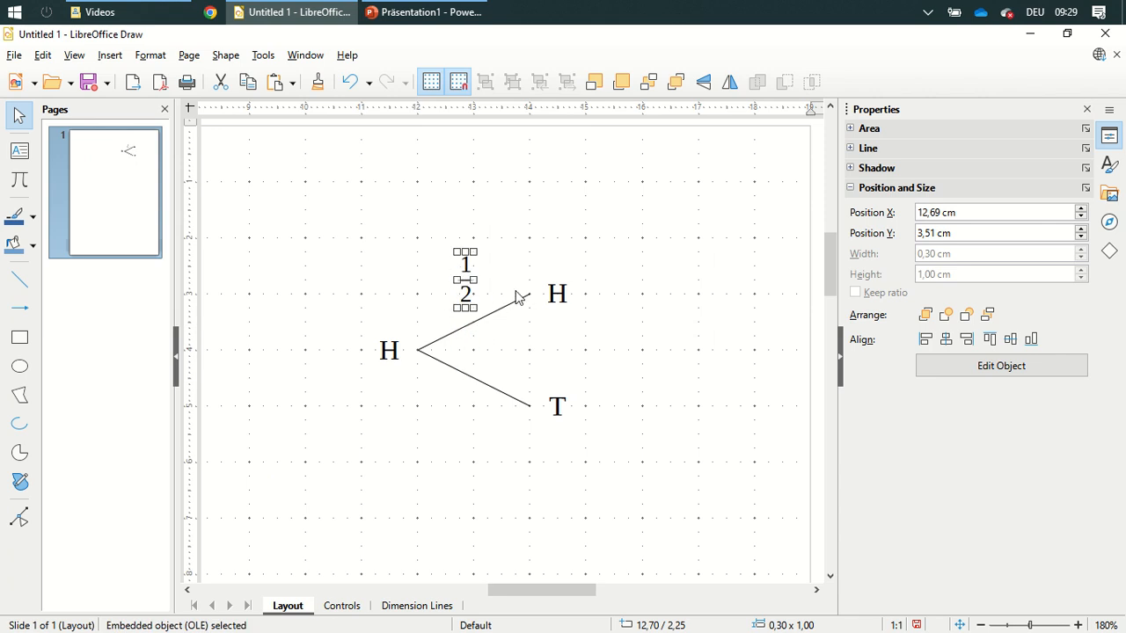
pyautogui.moveTo(464, 281); pyautogui.dragTo(468, 420)
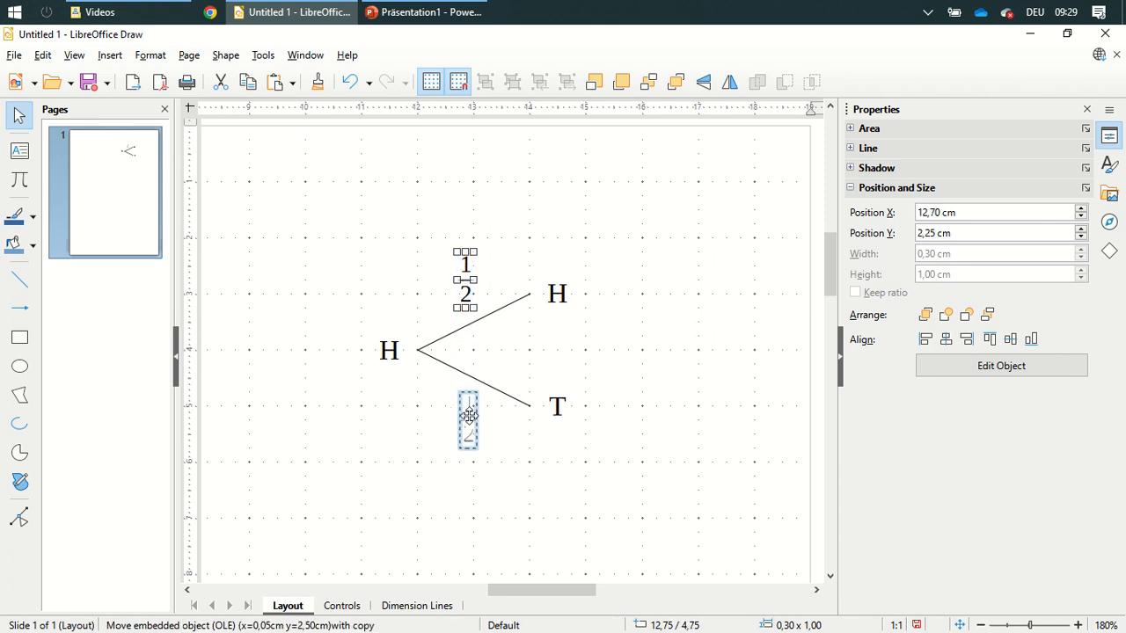
pyautogui.click(647, 429)
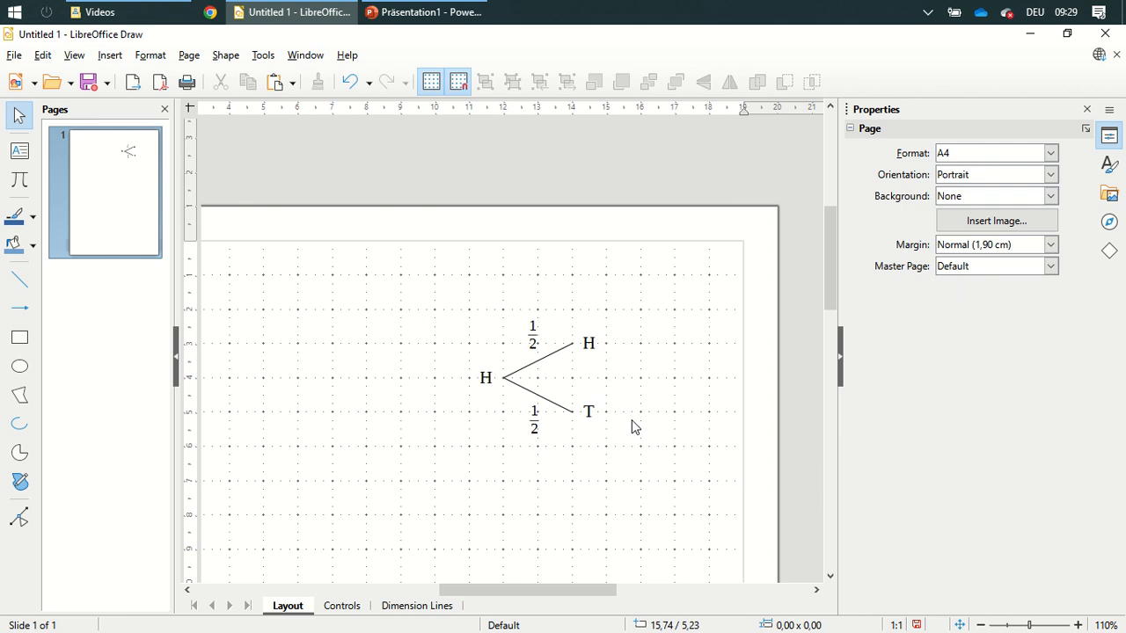
pyautogui.moveTo(652, 366)
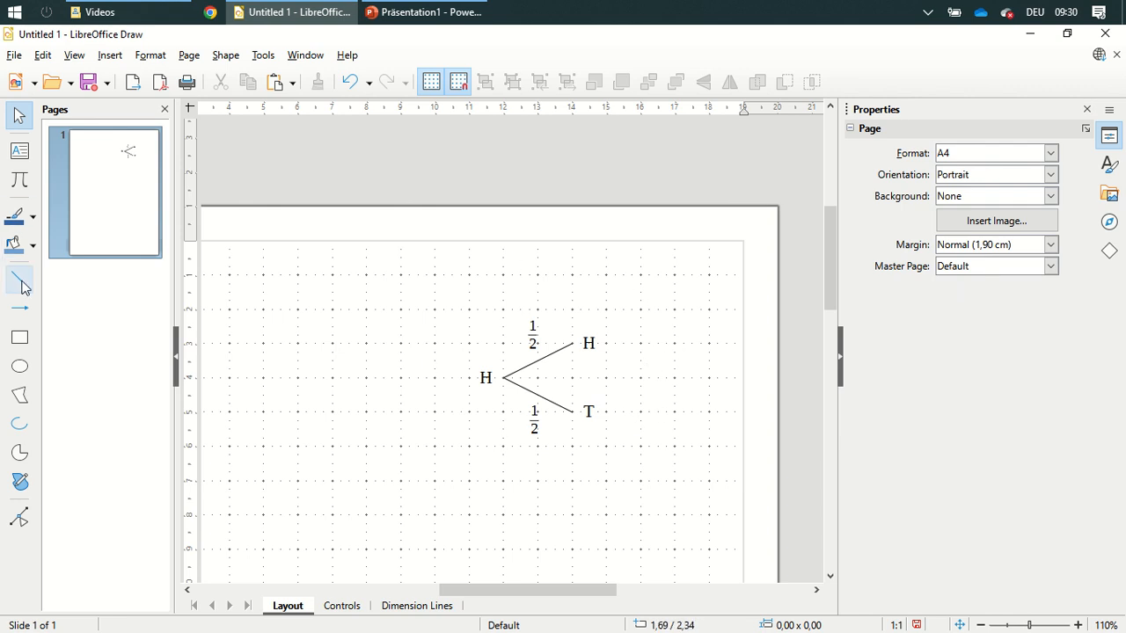
# Step: Draw the two first-level branch lines from a new root point
pyautogui.click(19, 279)
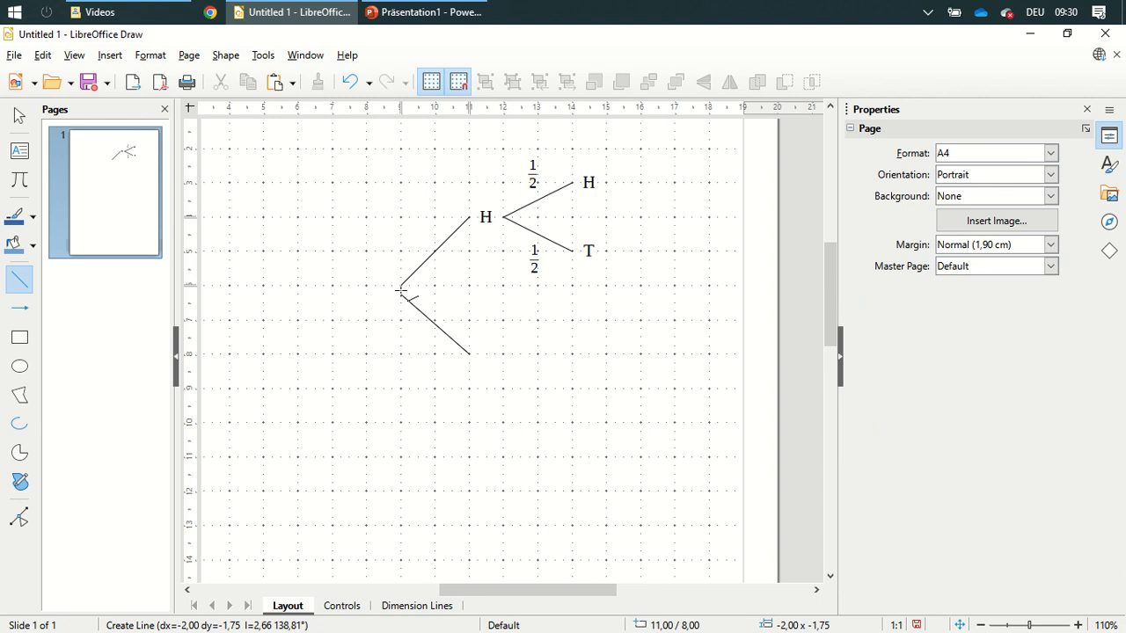
pyautogui.click(587, 253)
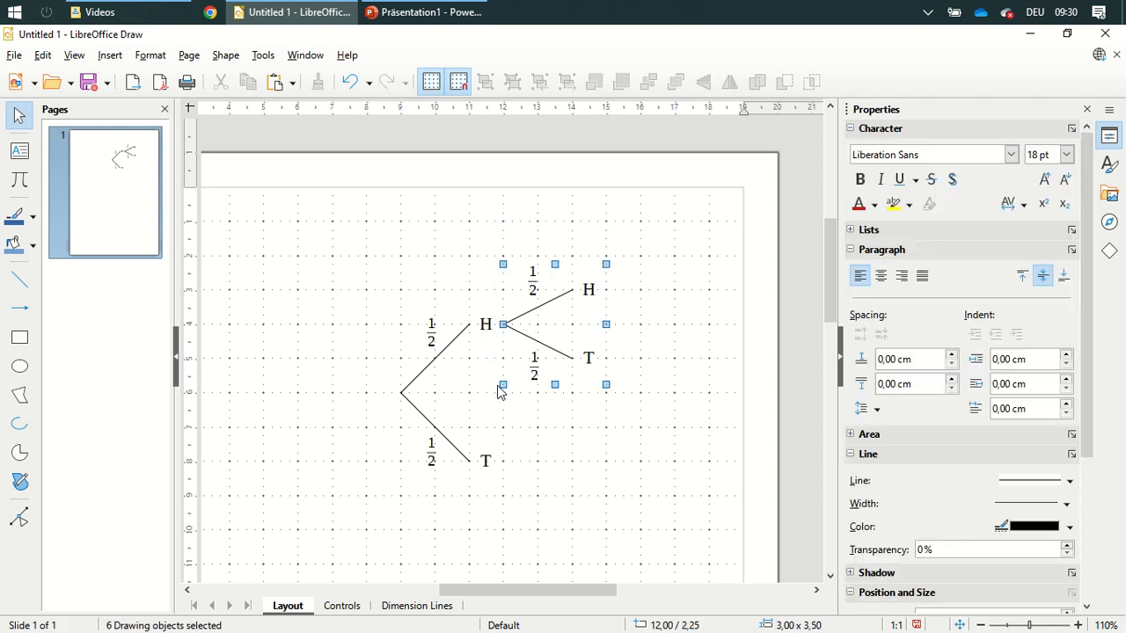
# Step: Copy the H subtree with its 1/2 labels onto the T outcome to complete the two-stage tree
pyautogui.moveTo(501, 387); pyautogui.dragTo(538, 456)
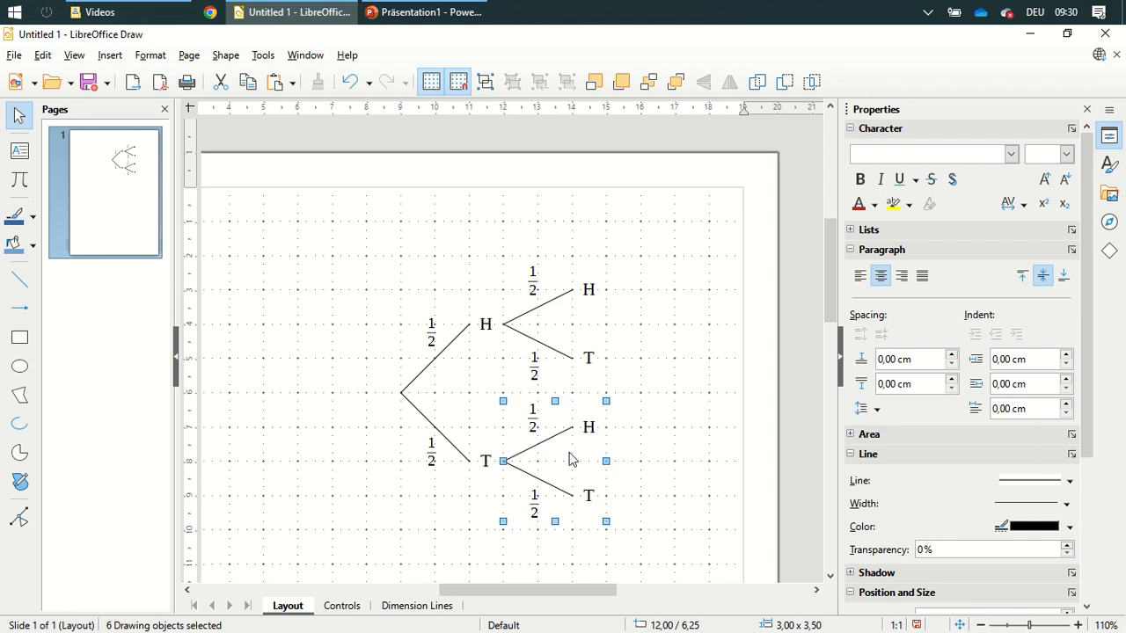
pyautogui.click(228, 332)
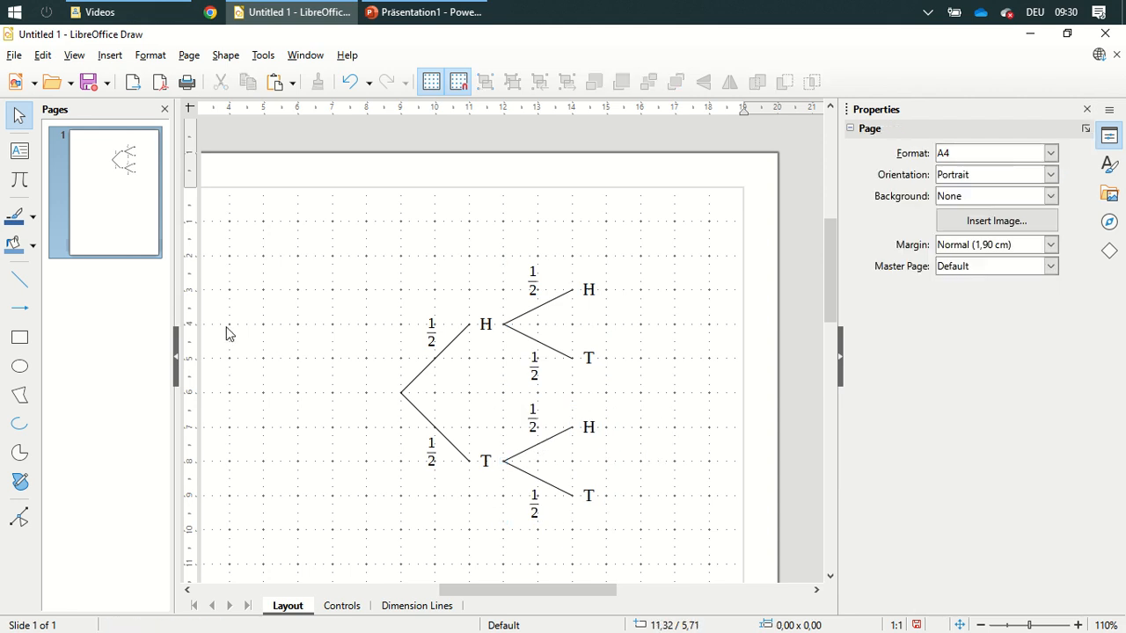
pyautogui.click(19, 366)
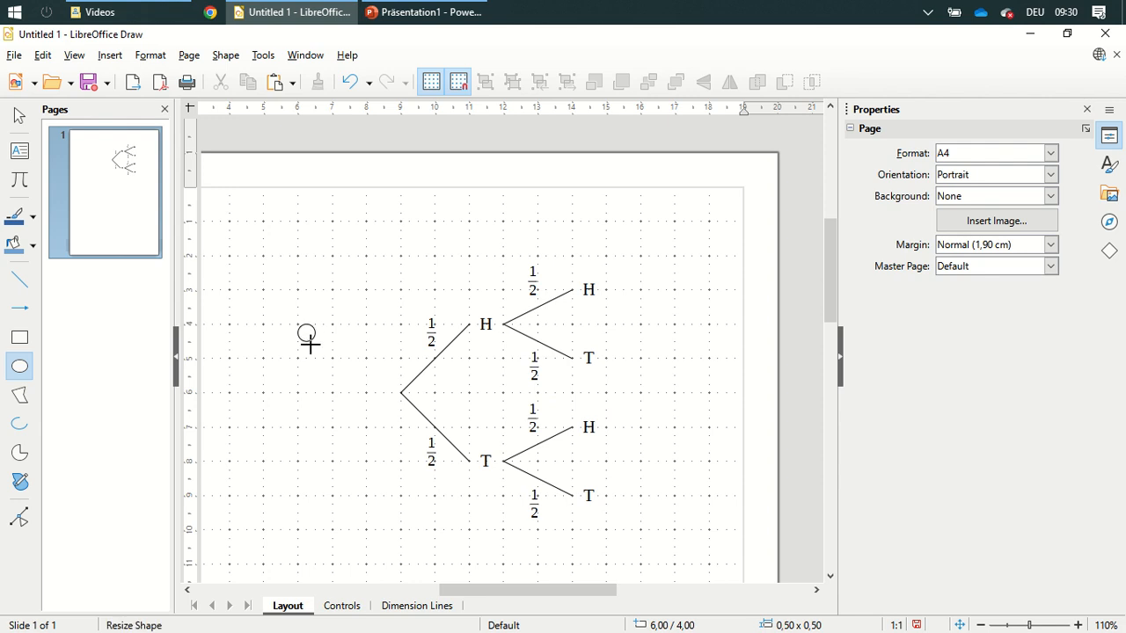
# Step: Draw a small 0.5 cm circle left of the tree, copy it below, and fill the upper one black
pyautogui.click(306, 334)
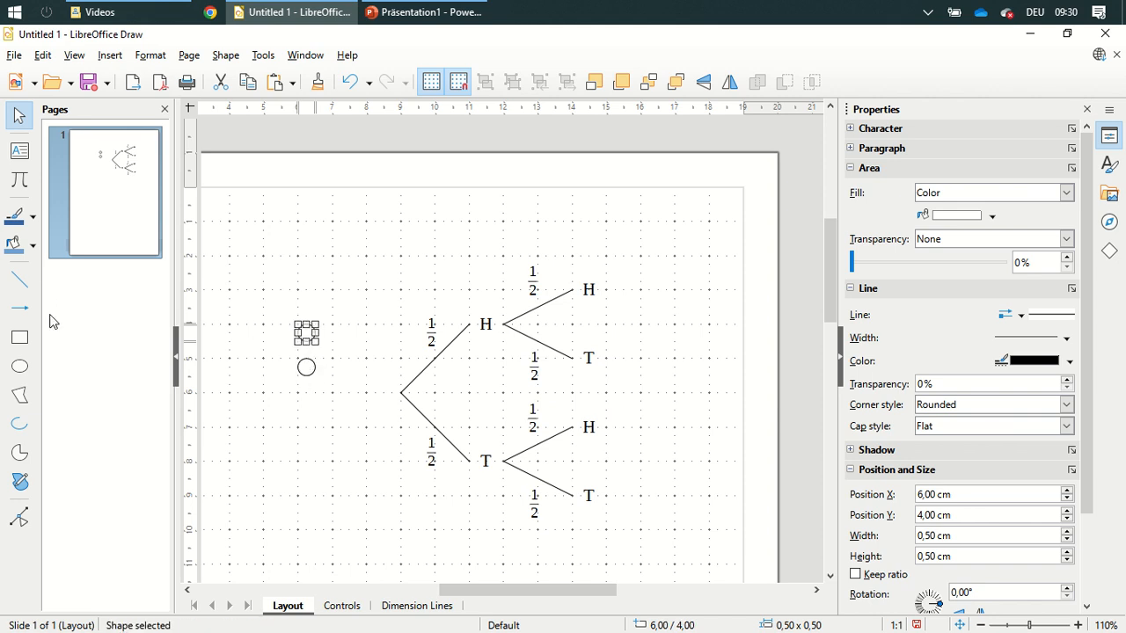
pyautogui.click(32, 245)
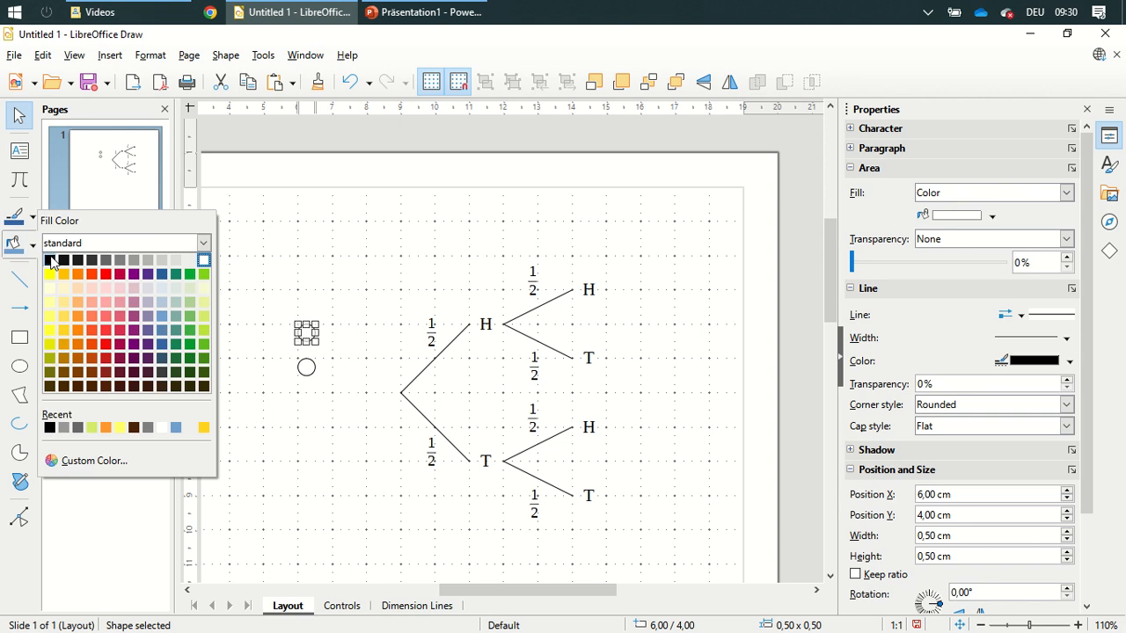
pyautogui.click(49, 260)
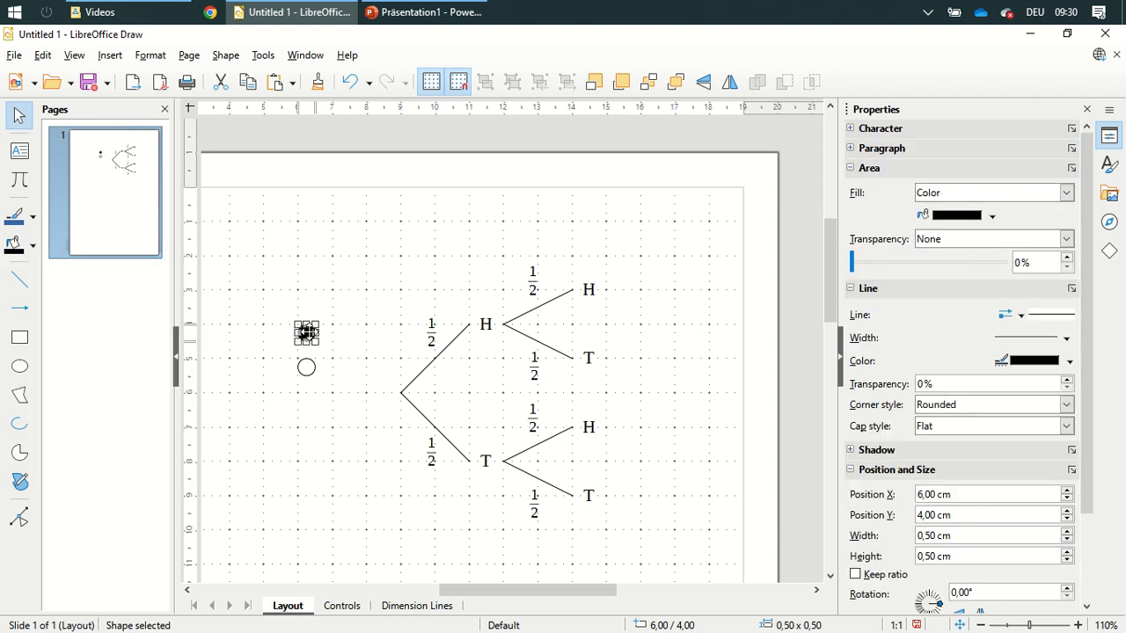